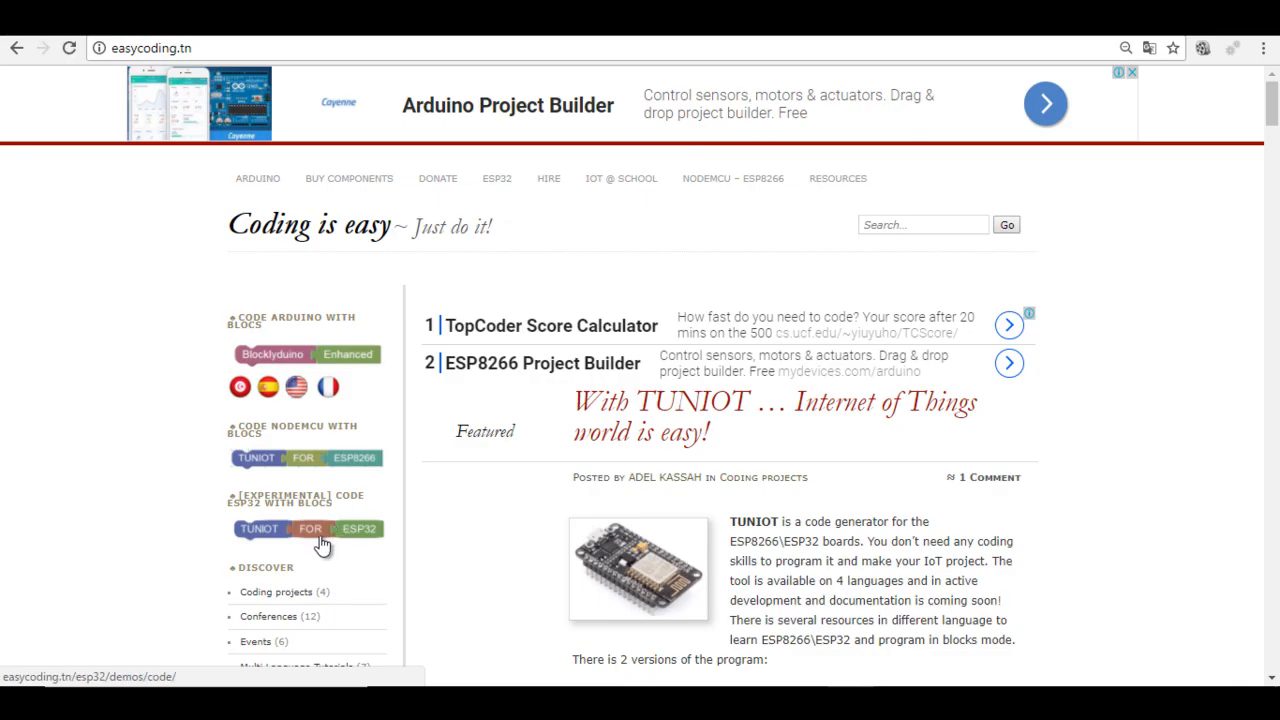
Launch the TUNIOT for ESP32 block editor from the easycoding.tn sidebar badge.
click(308, 528)
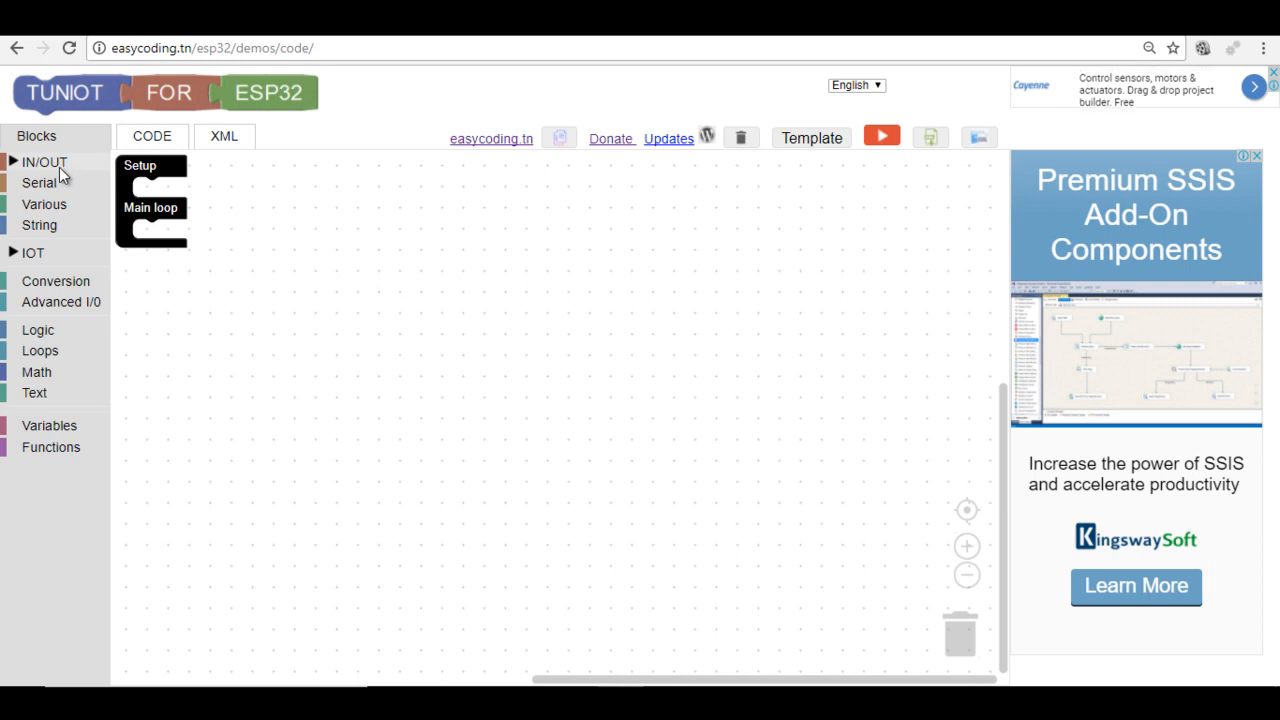
Place an AnalogRead block from IN/OUT > Analog and set its pin to D15.
click(44, 162)
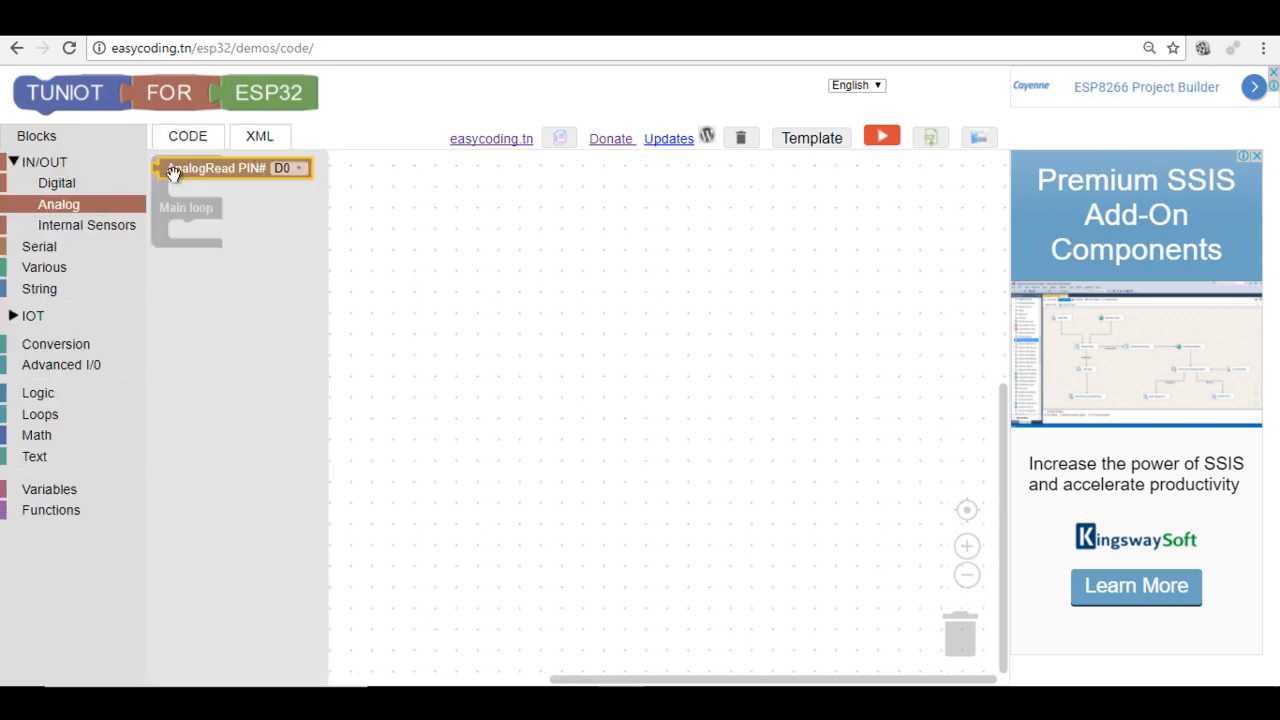
drag(216, 168, 490, 304)
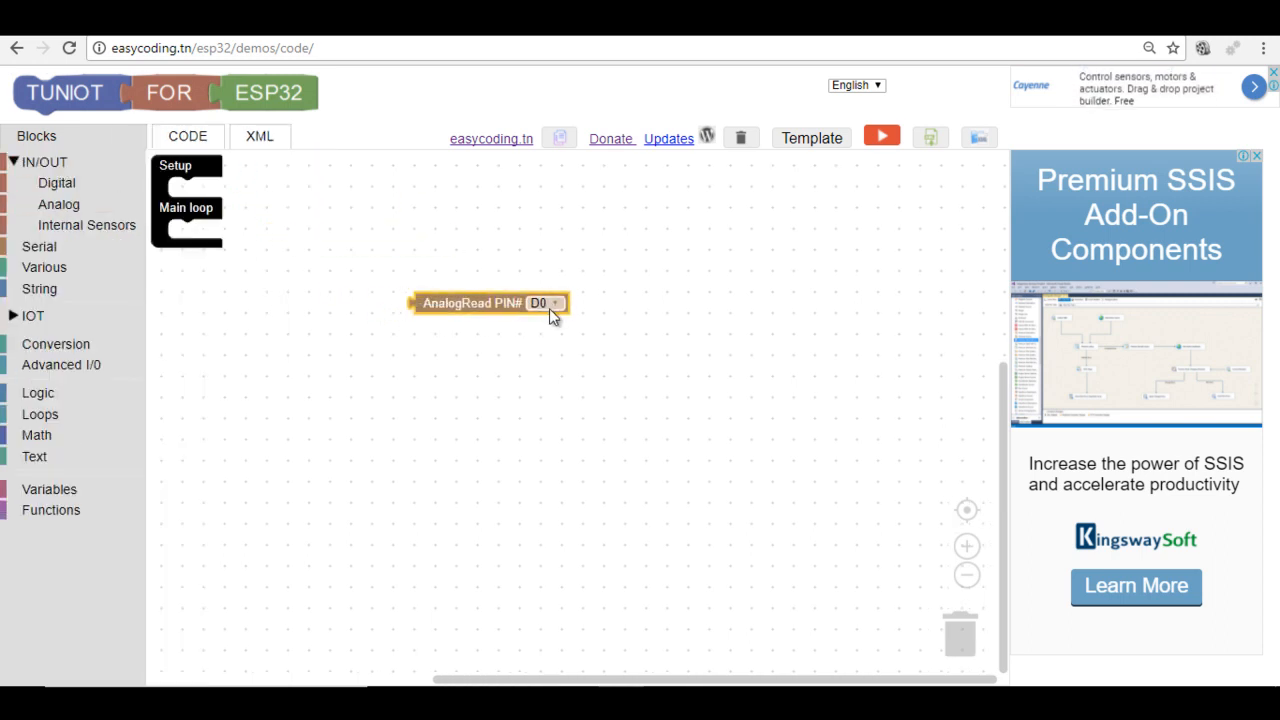
click(550, 304)
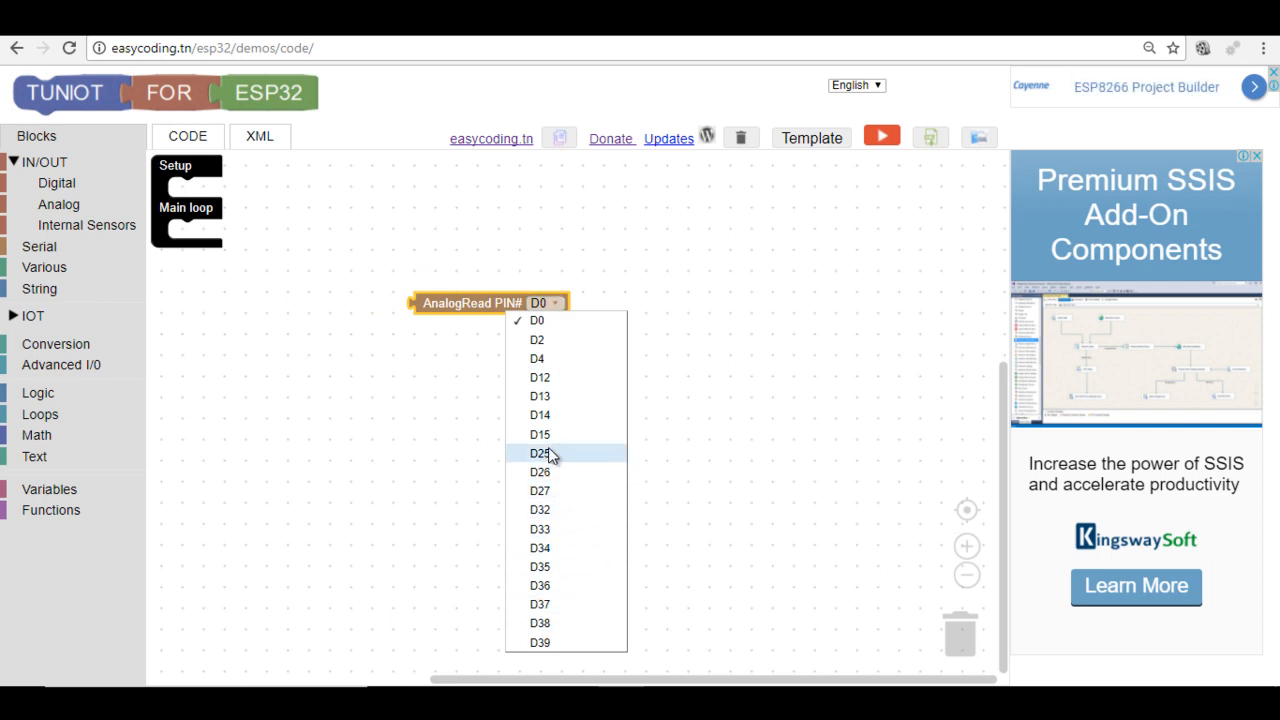
click(540, 434)
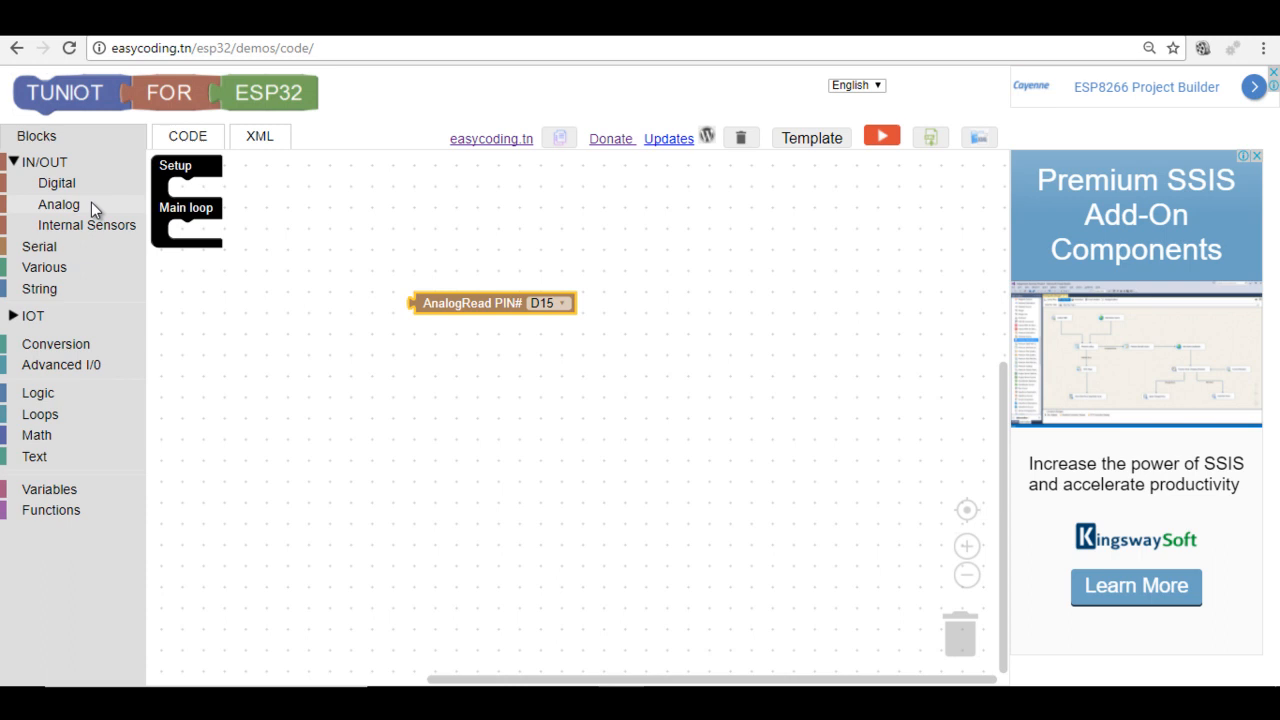
click(40, 246)
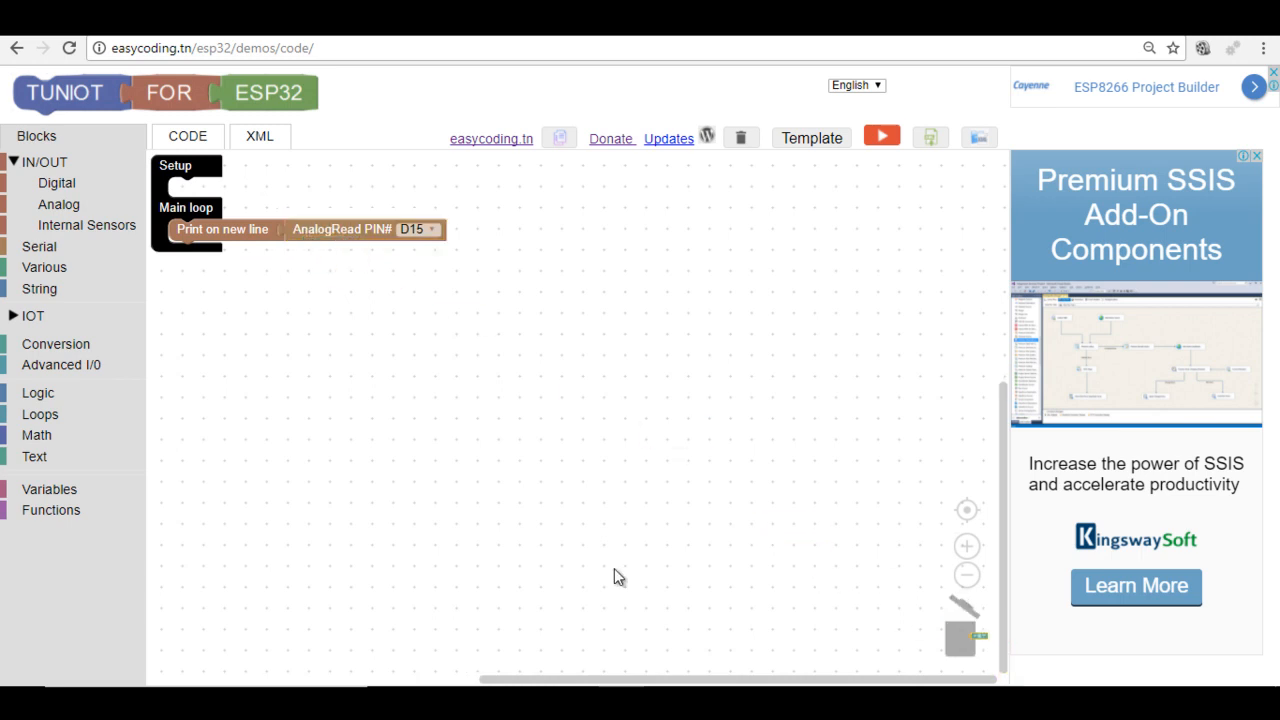
mouse_move(48, 488)
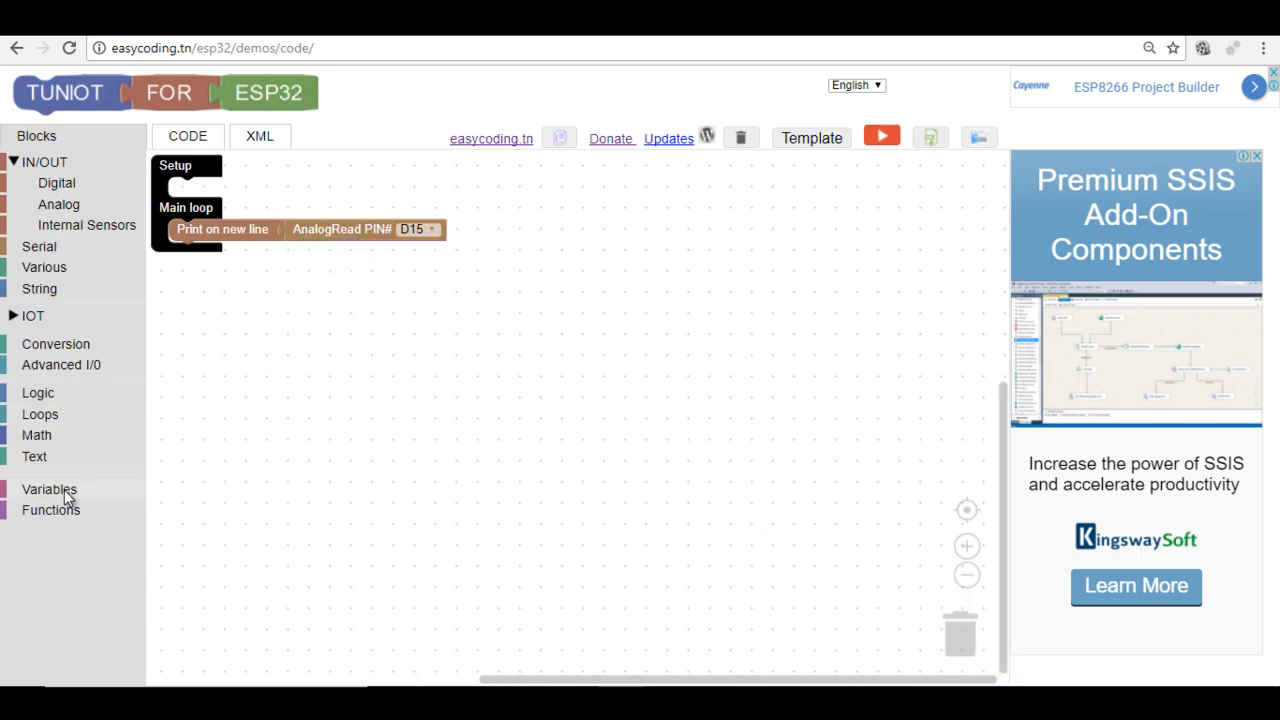
Add a Delay Ms 1000 block after the print and download the blocks as Arduino code.
click(44, 268)
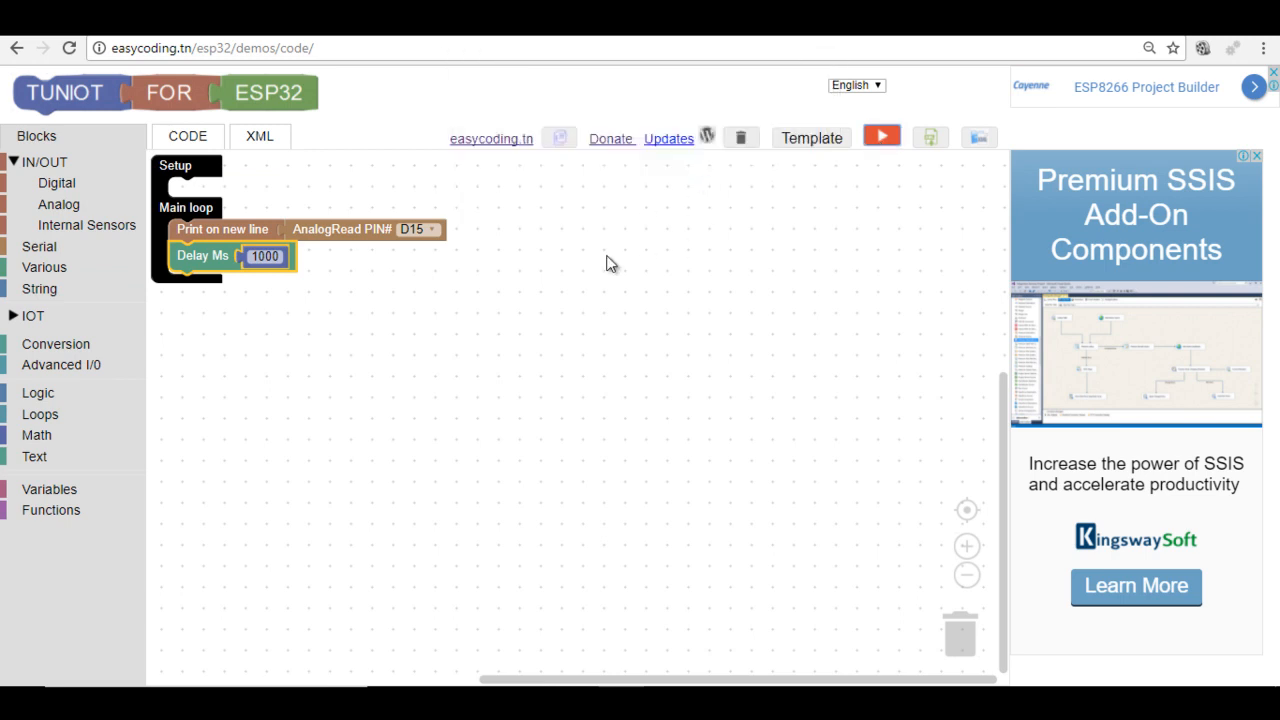
mouse_move(522, 316)
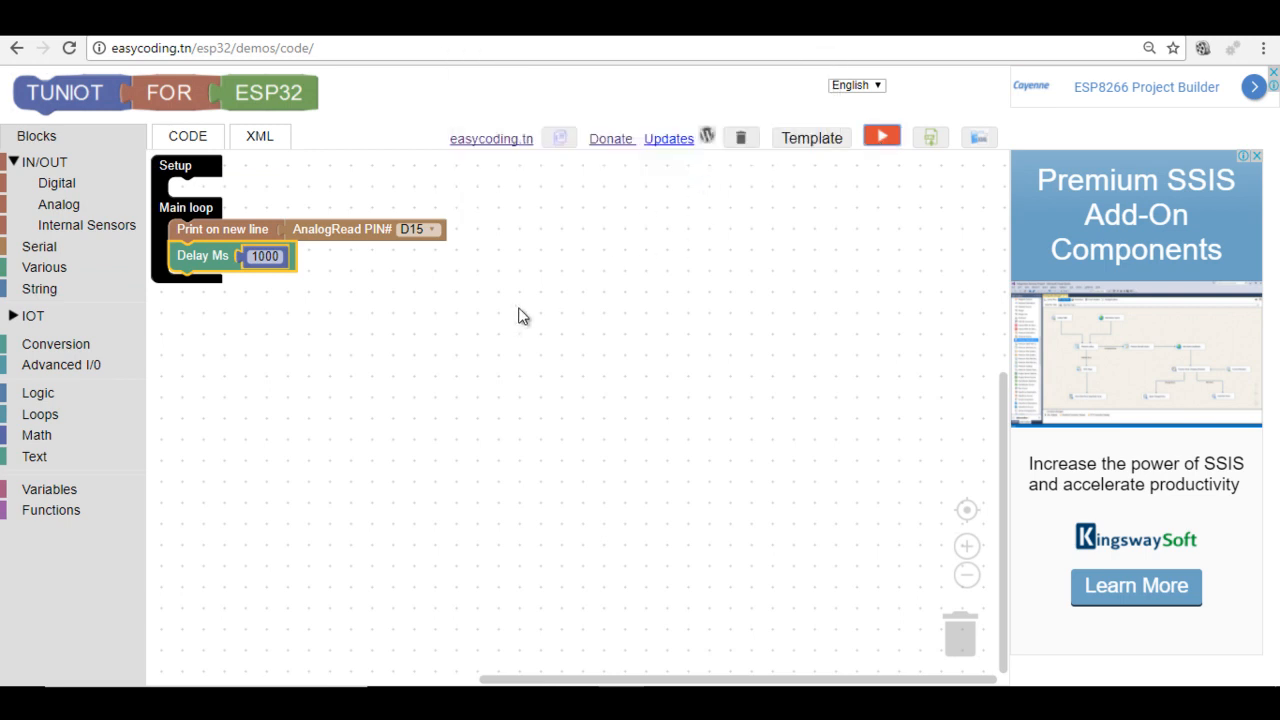
click(928, 136)
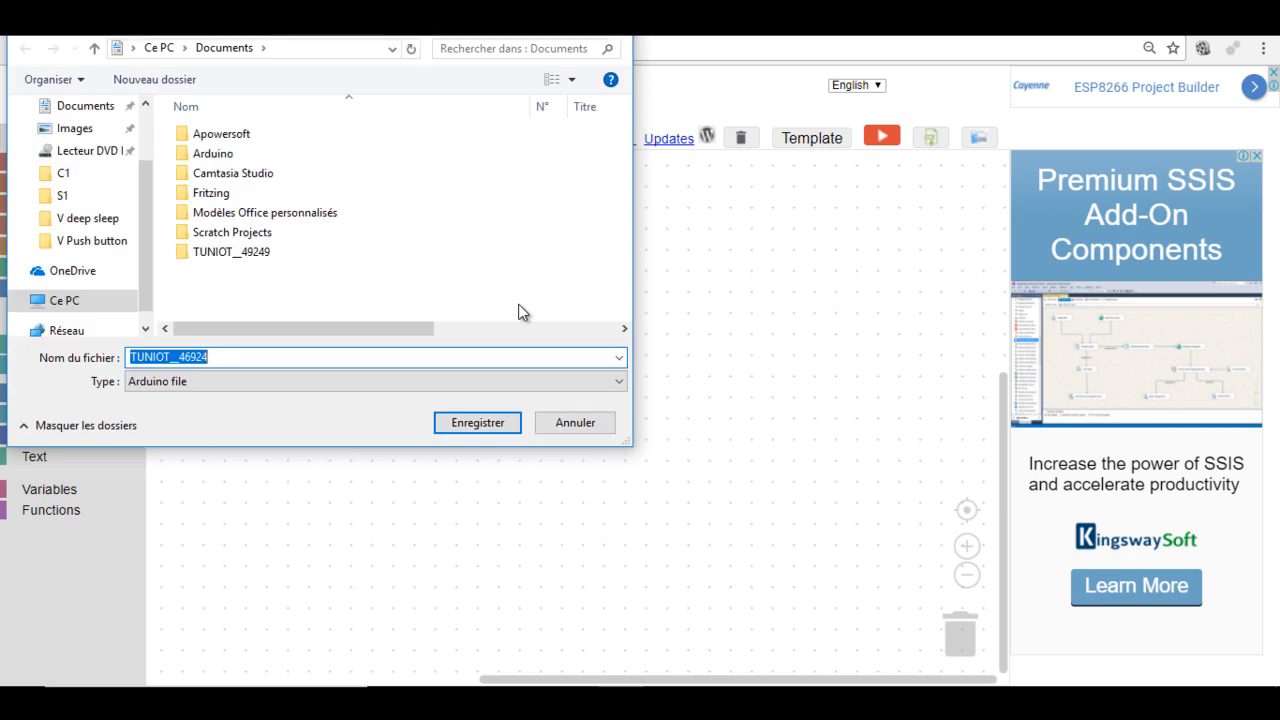
Save the Arduino file to Documents and let Arduino IDE move it into its own sketch folder.
click(476, 422)
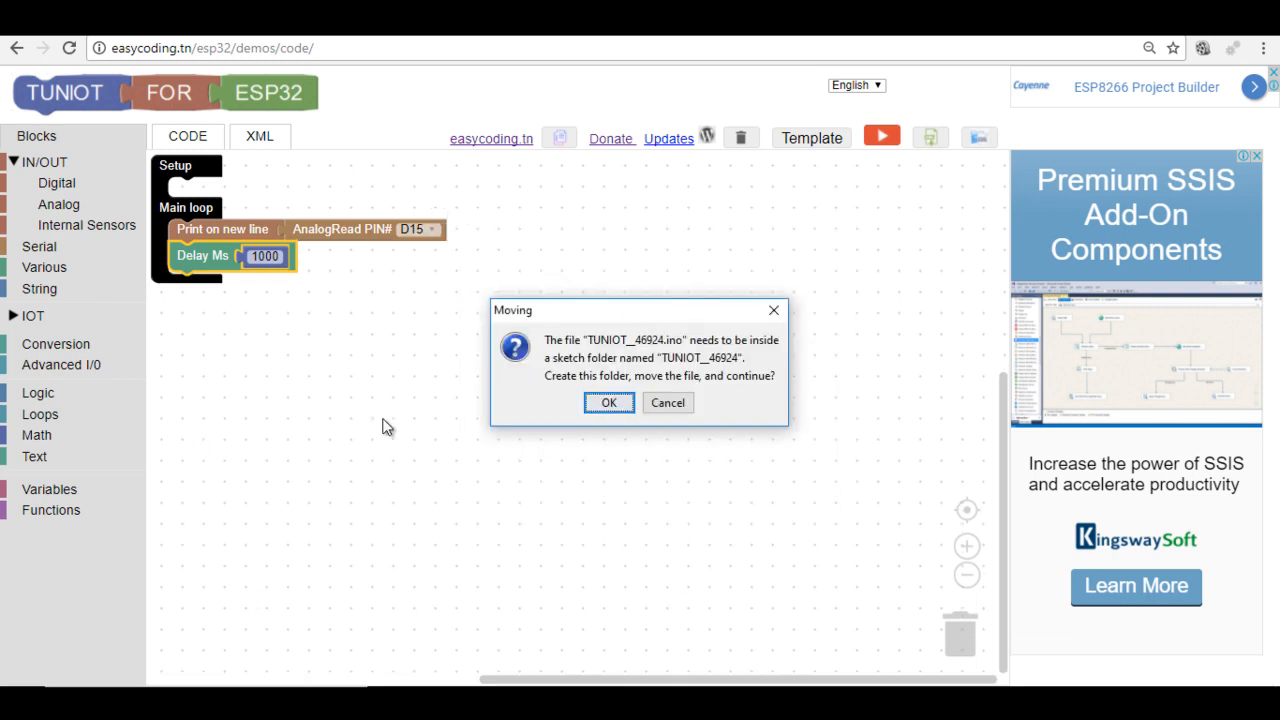
click(608, 402)
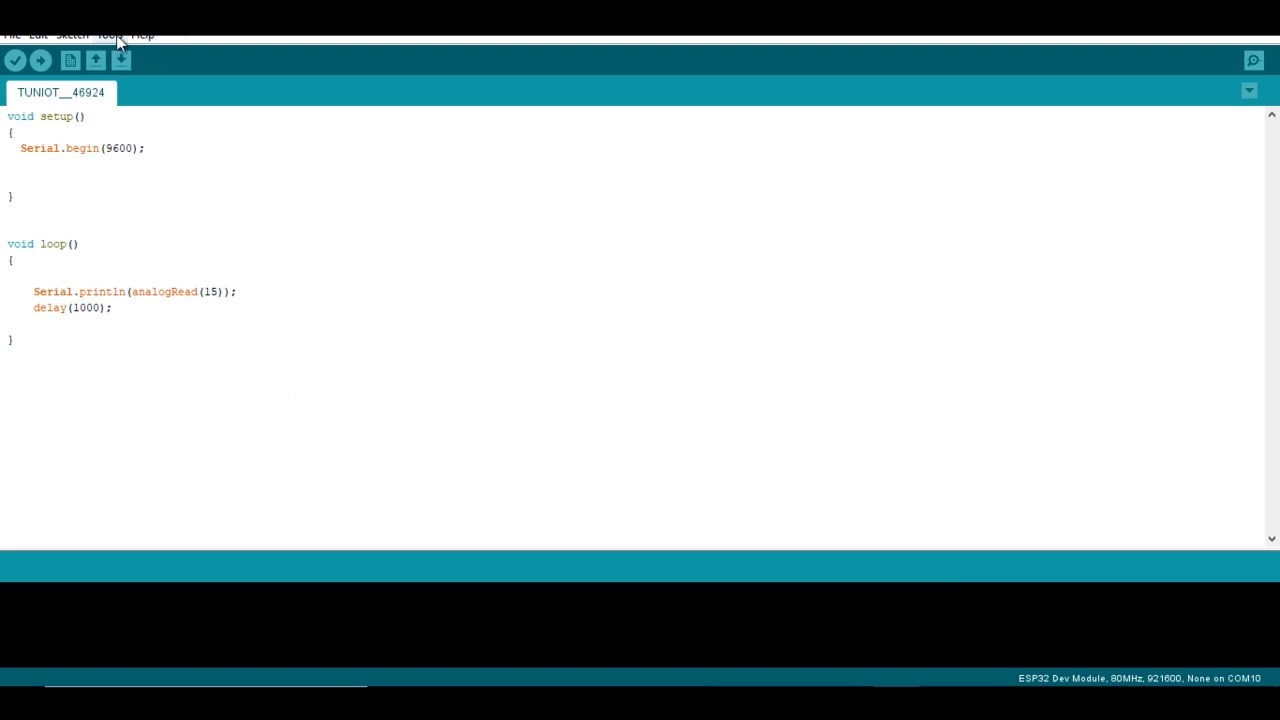
Confirm the ESP32 board settings, upload the sketch, and view readings in the Serial Monitor.
click(108, 24)
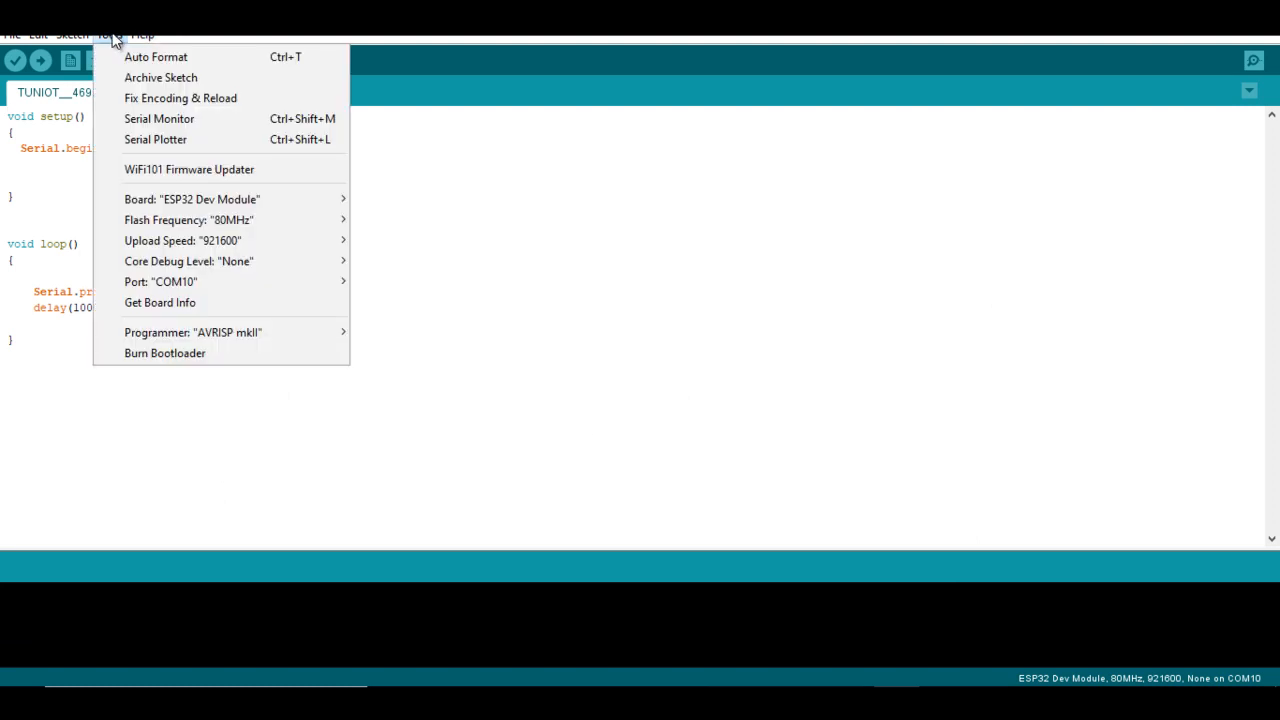
mouse_move(184, 204)
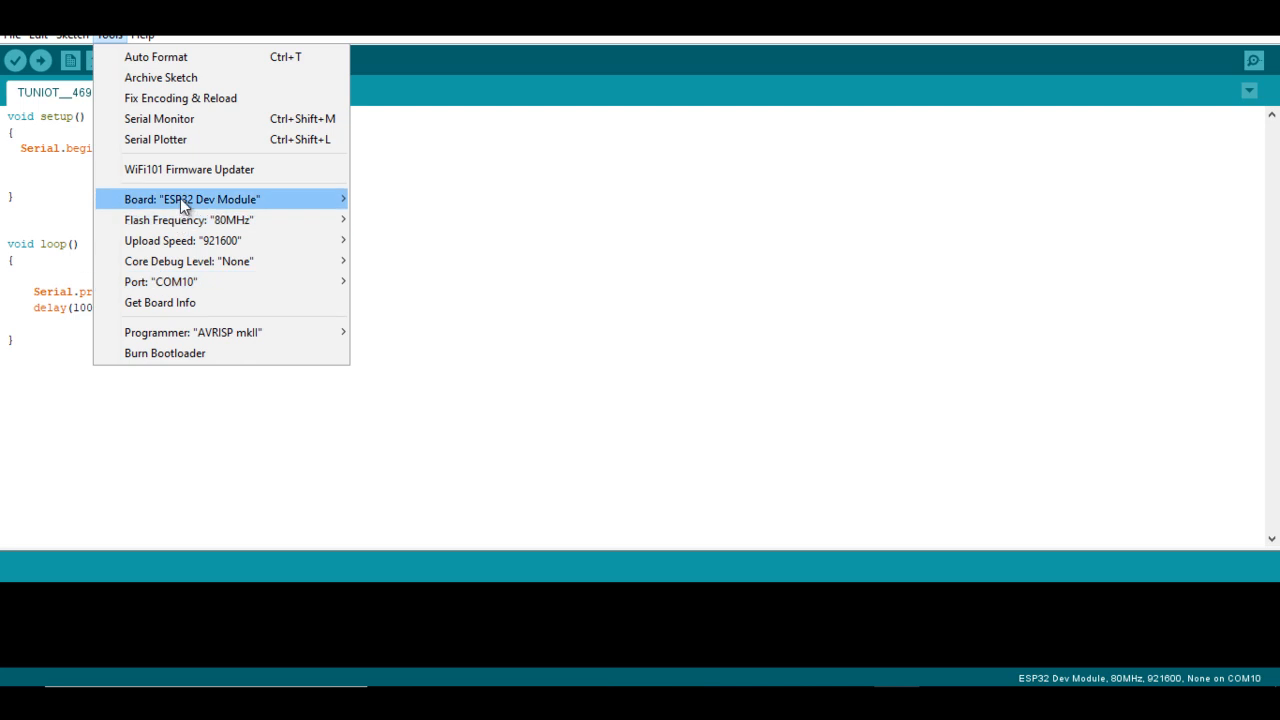
click(44, 58)
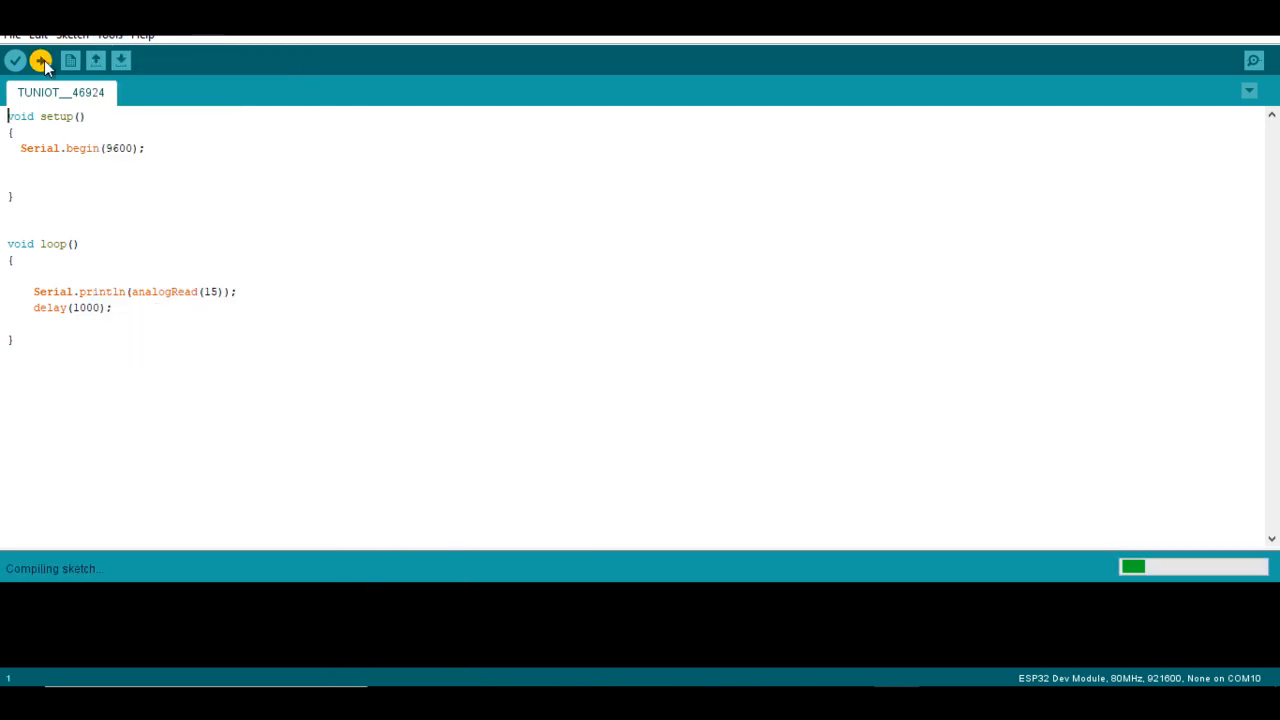
click(44, 58)
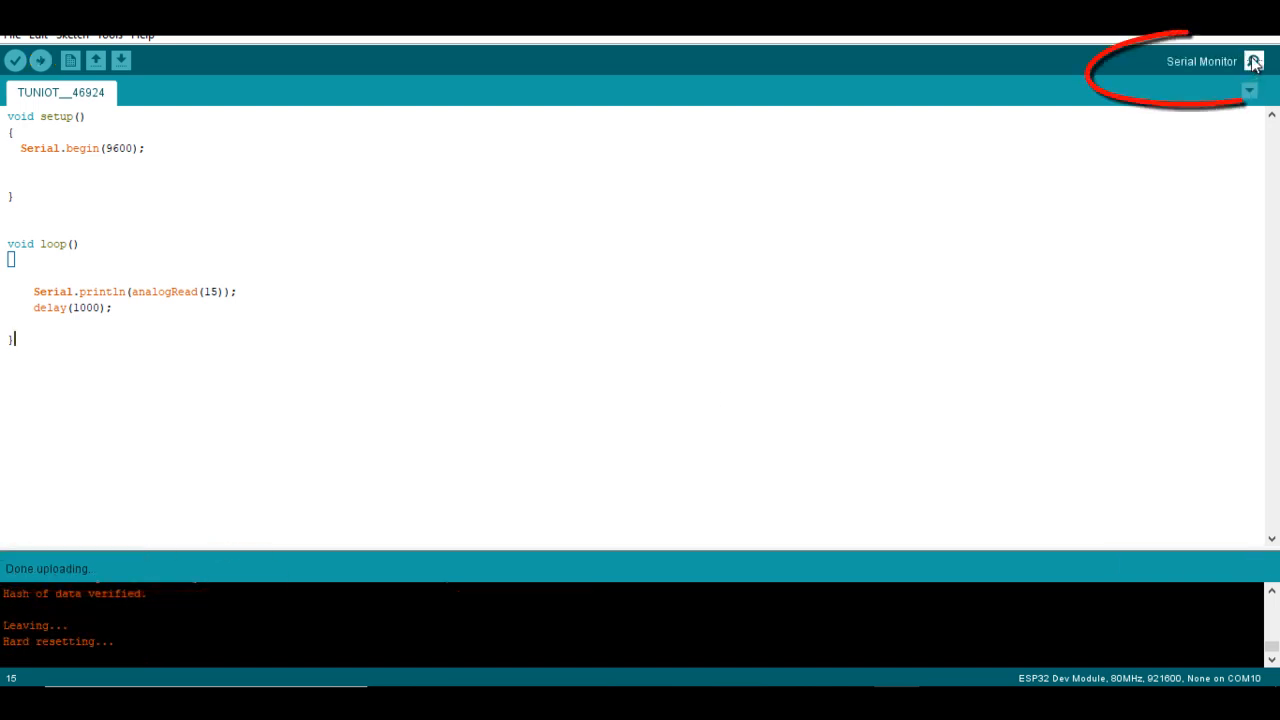
click(1252, 62)
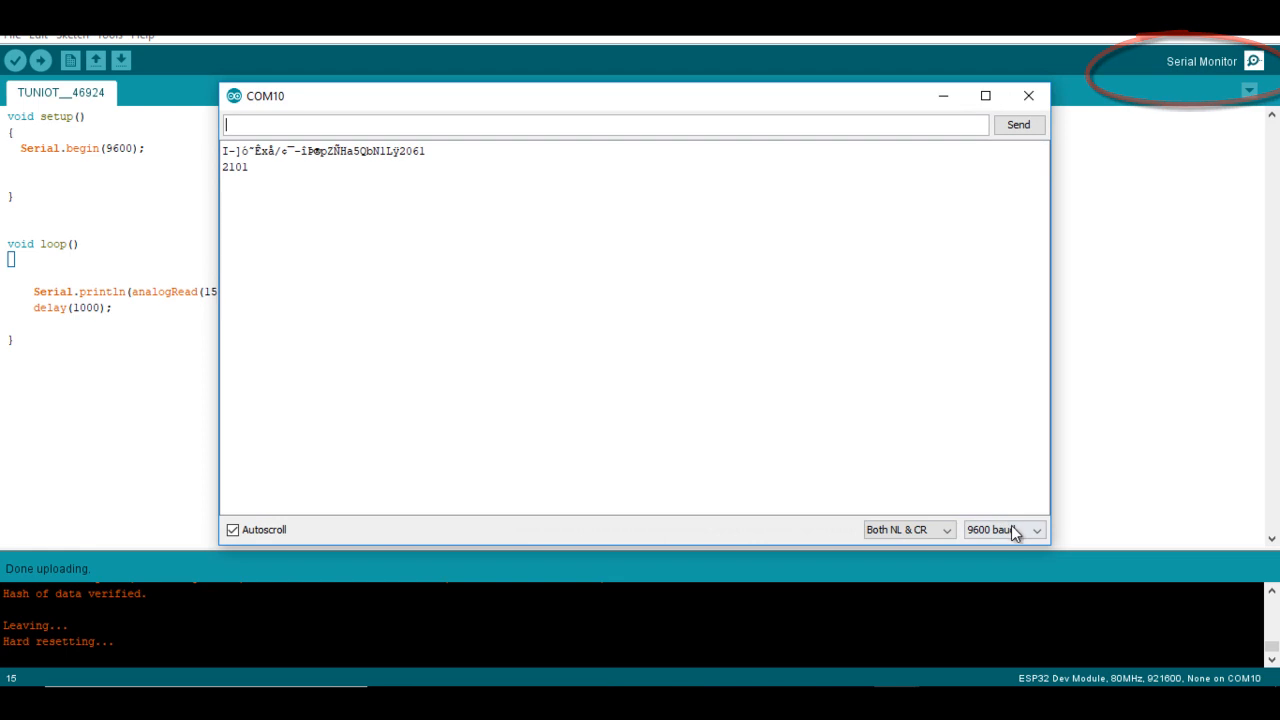
mouse_move(612, 348)
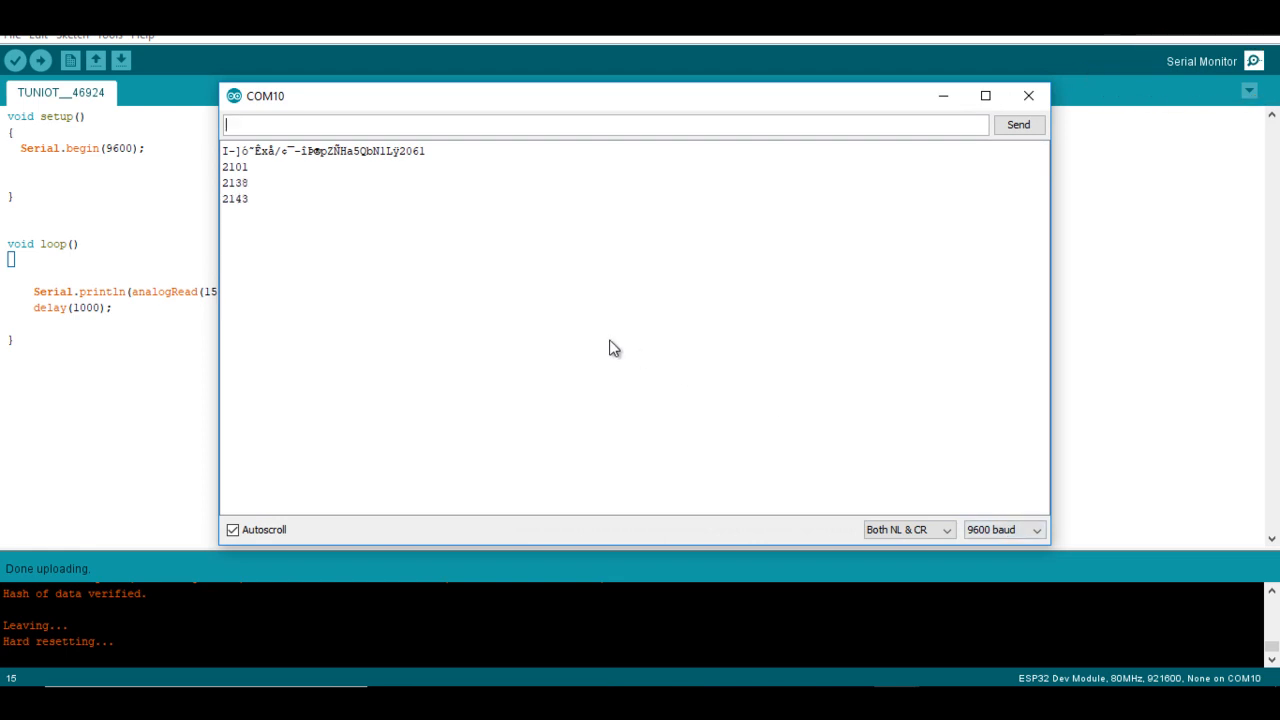